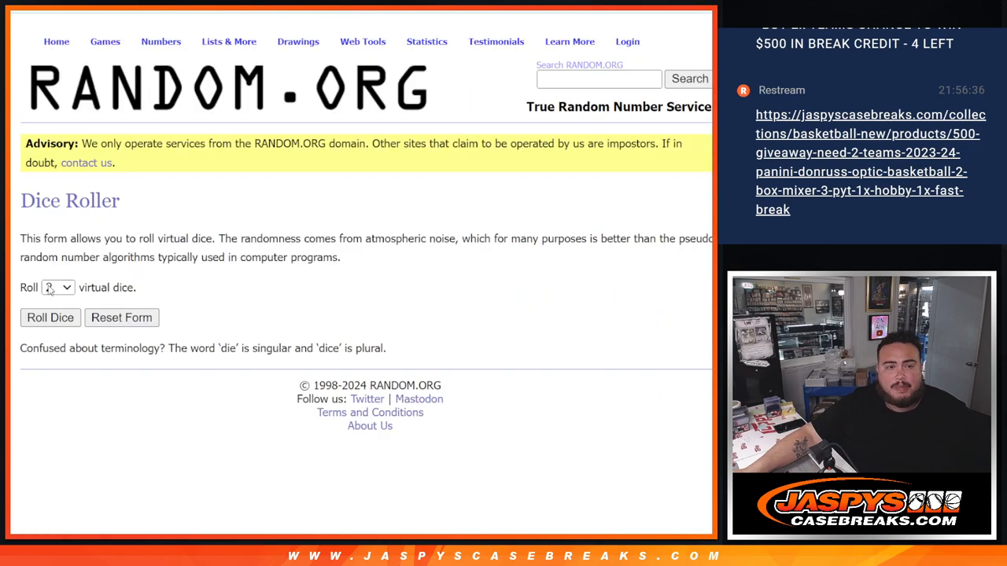
Return to the 32 participant names and reshuffle them repeatedly in the List Randomizer
left_click(49, 317)
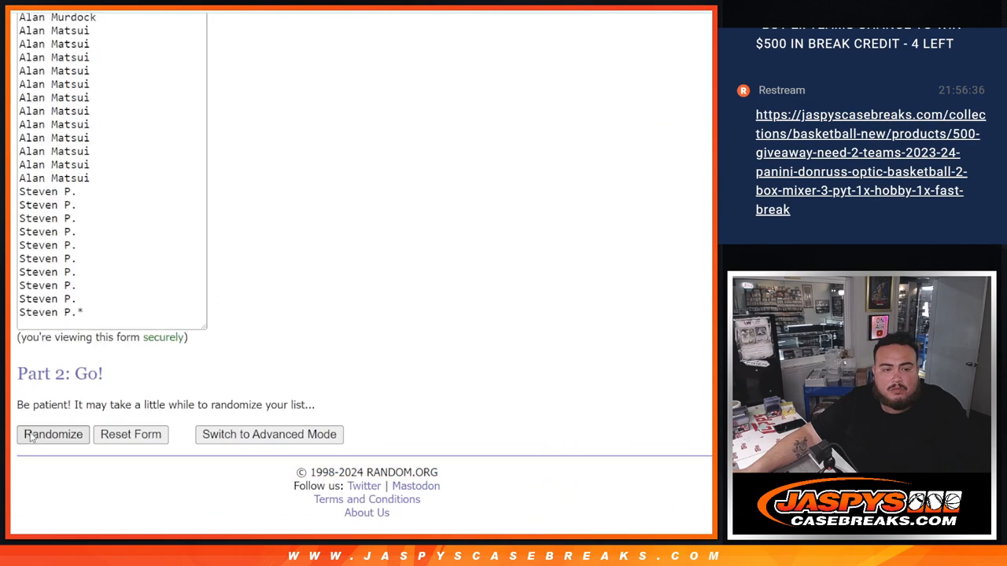
left_click(53, 434)
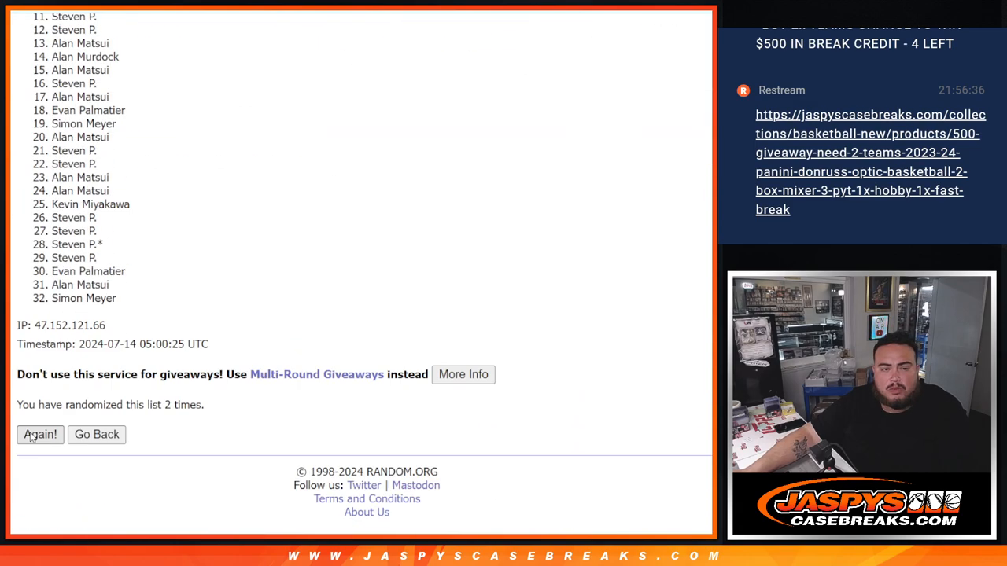
left_click(40, 435)
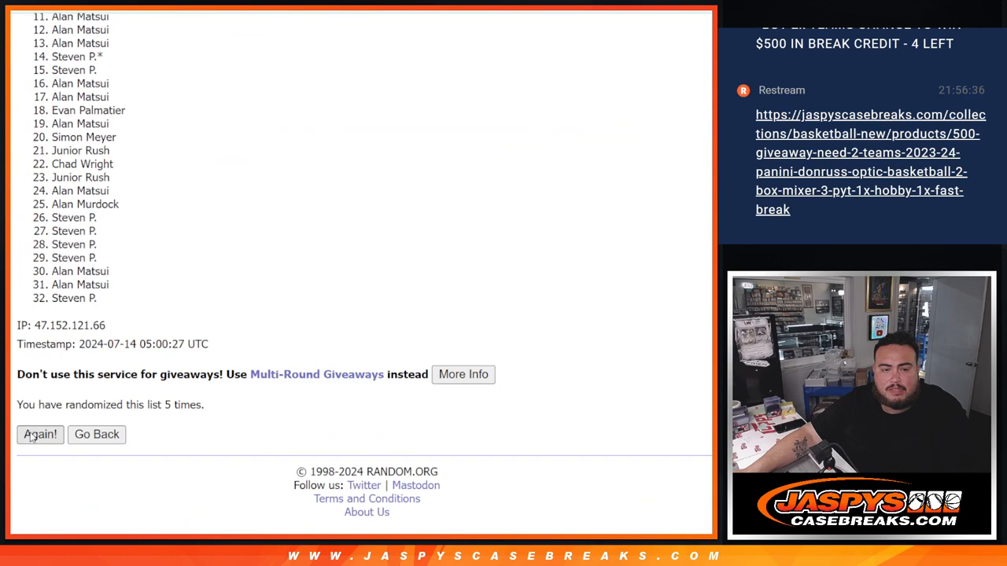
left_click(40, 434)
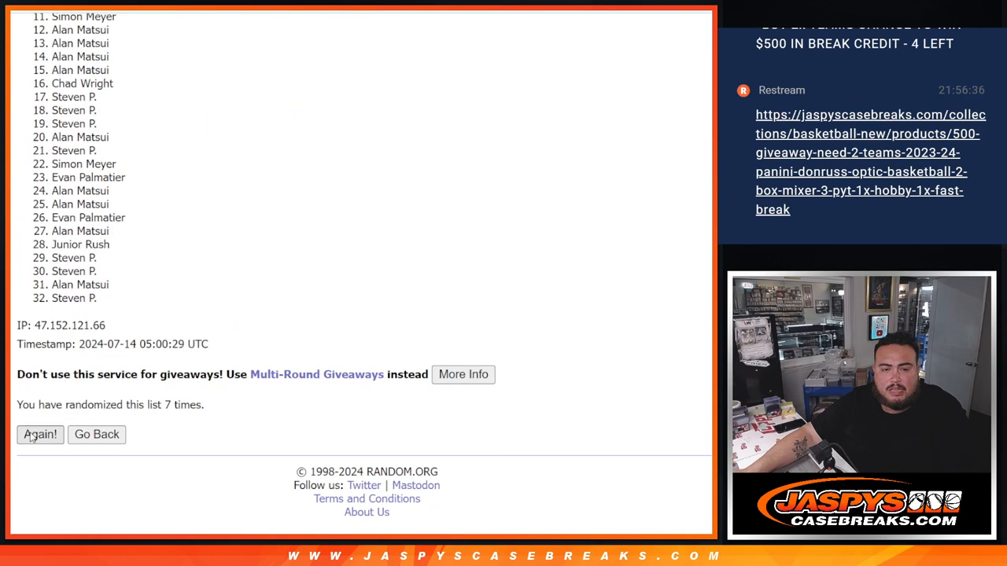
left_click(40, 434)
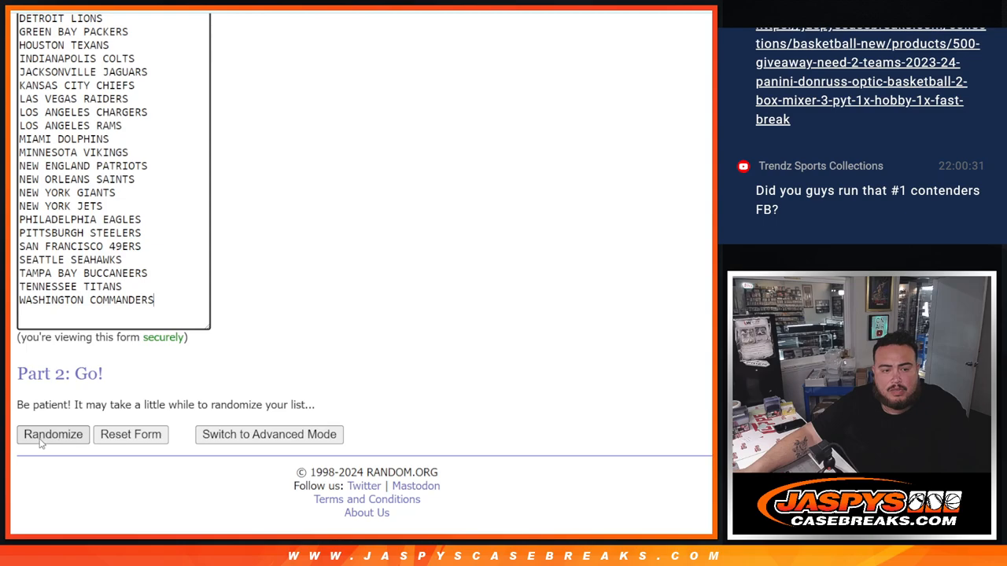
Randomize the list of 32 NFL teams ten times
left_click(52, 434)
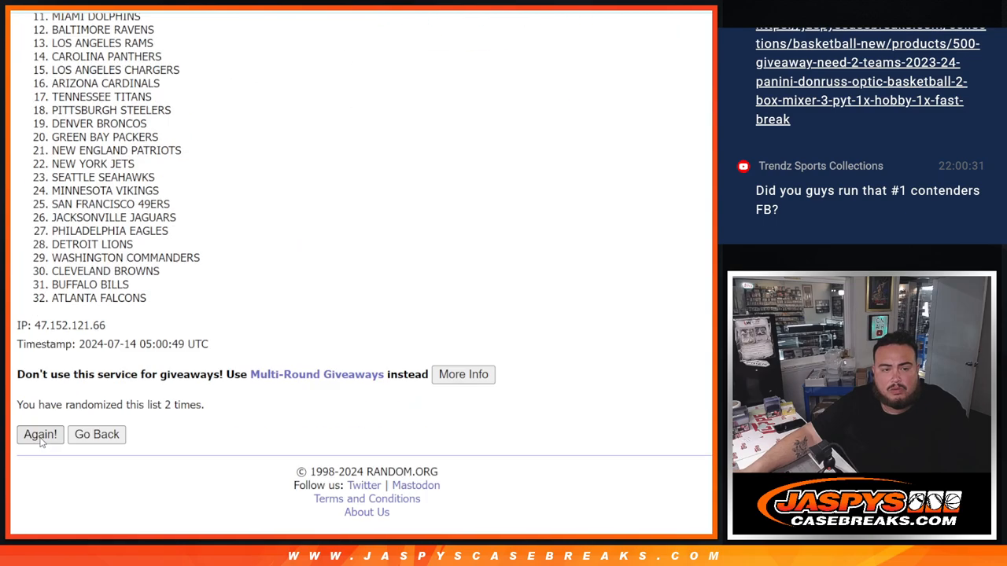
left_click(39, 435)
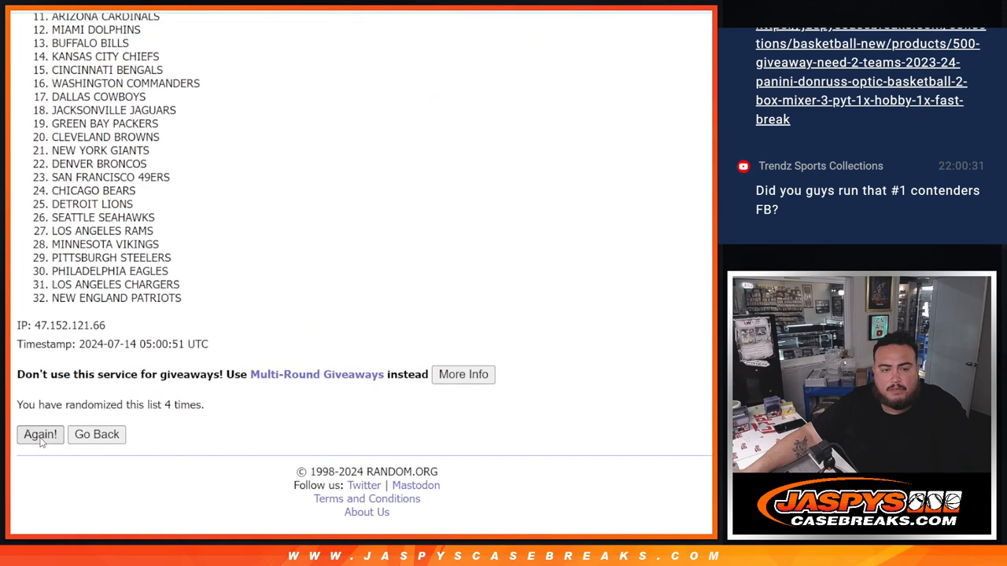
left_click(39, 434)
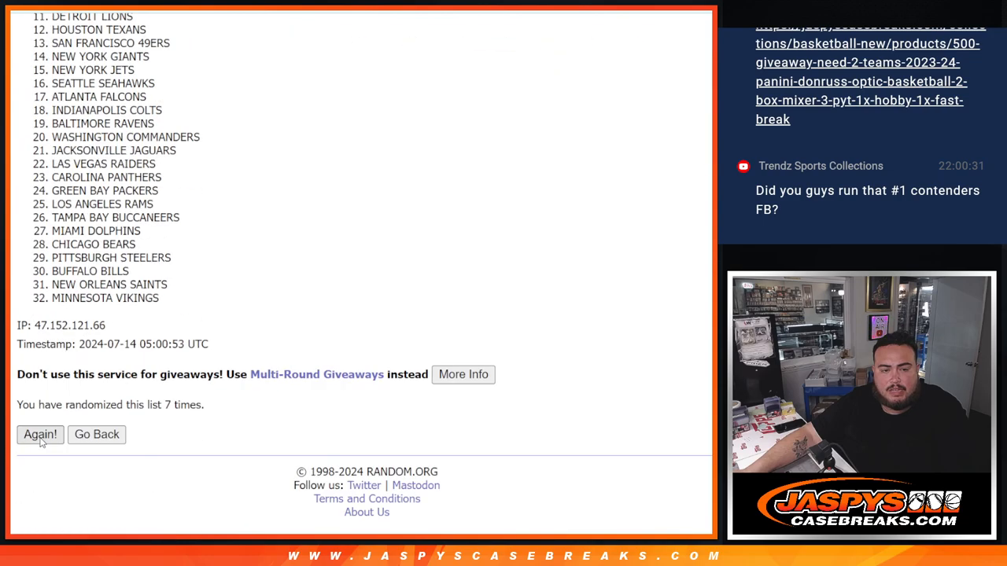
left_click(39, 434)
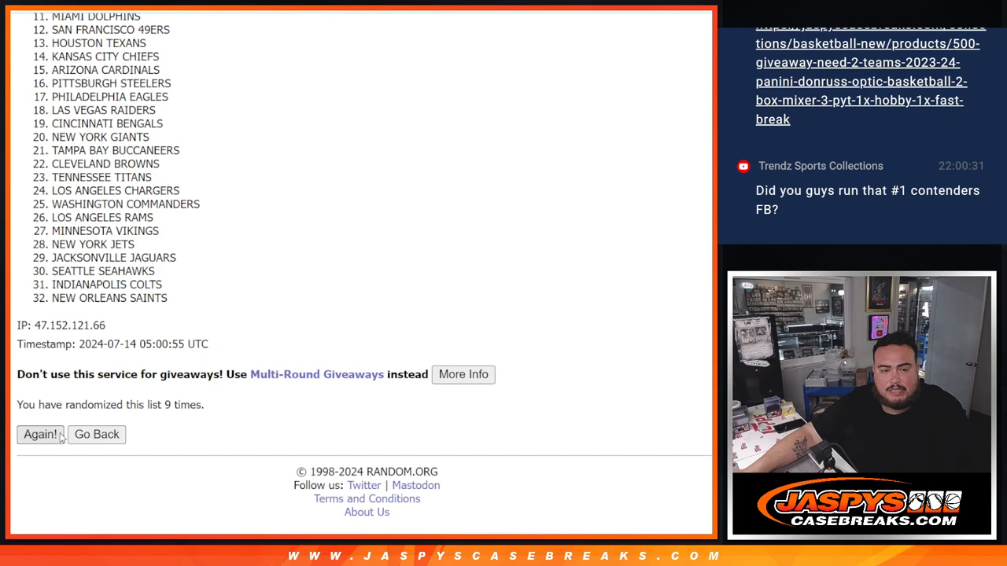
left_click(41, 435)
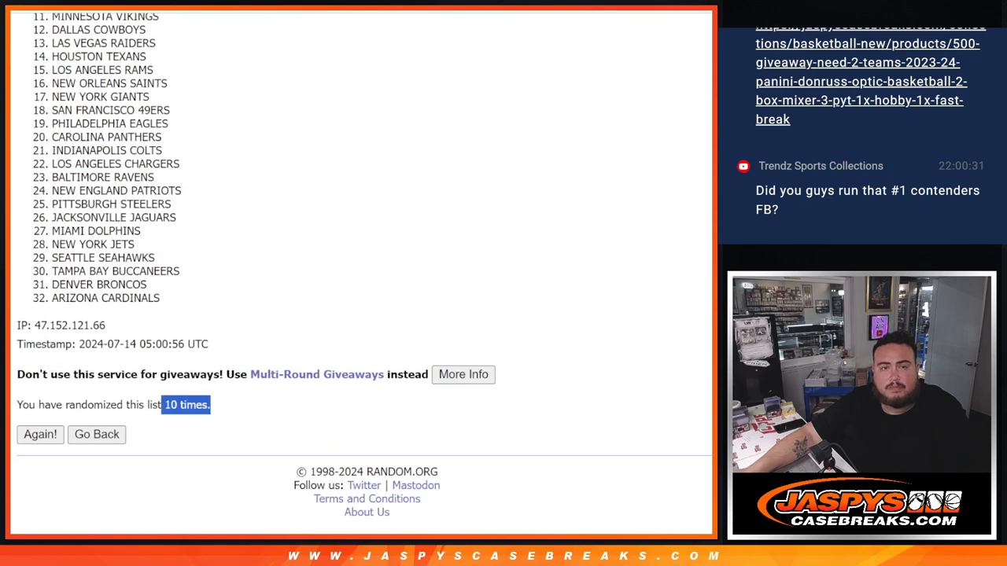
left_click(41, 434)
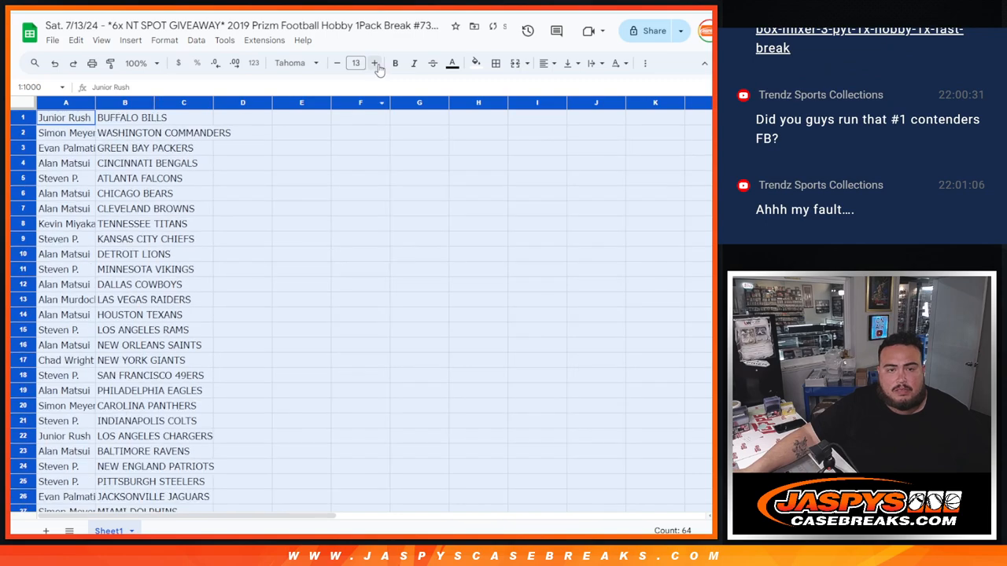
Enlarge the font size of the names-and-teams table
left_click(375, 63)
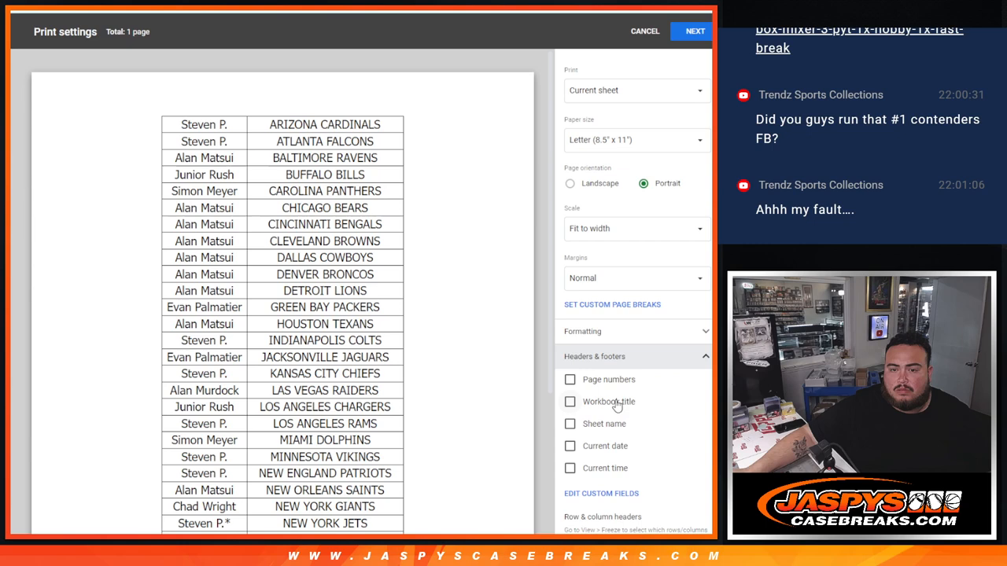
Add the workbook title to the printout header and continue to printing
left_click(569, 401)
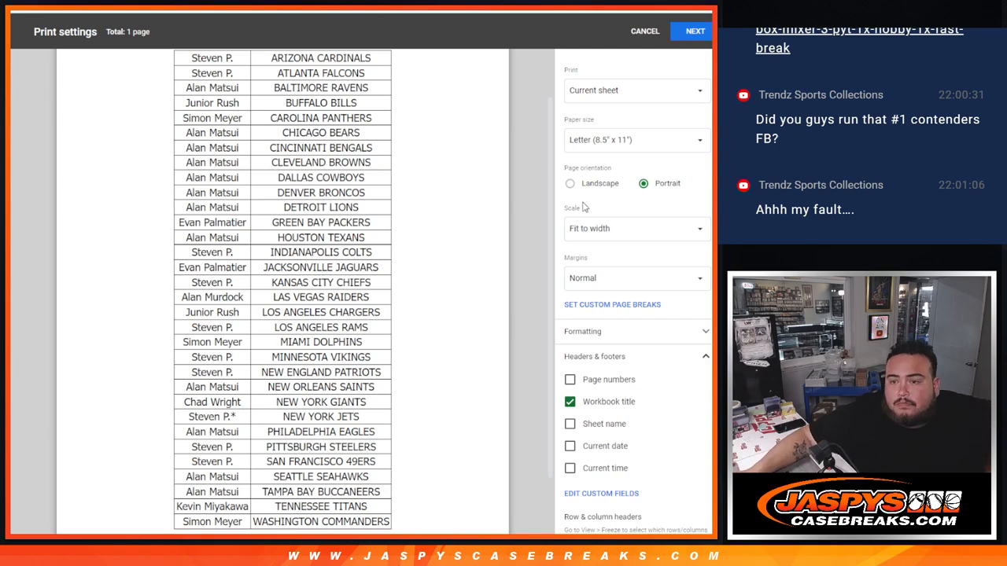
left_click(695, 30)
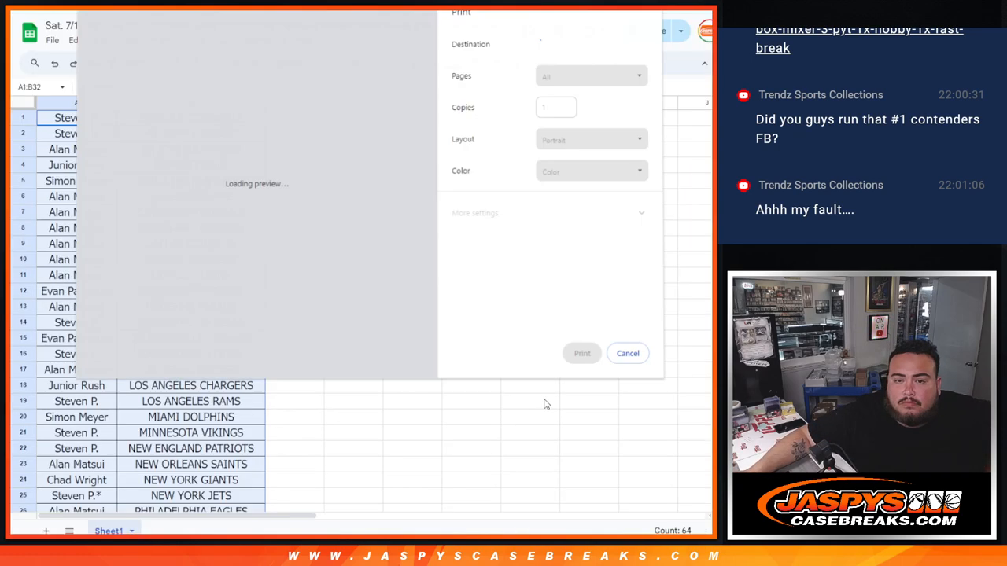
Print the names-and-teams pairing sheet from the browser print dialog
left_click(628, 353)
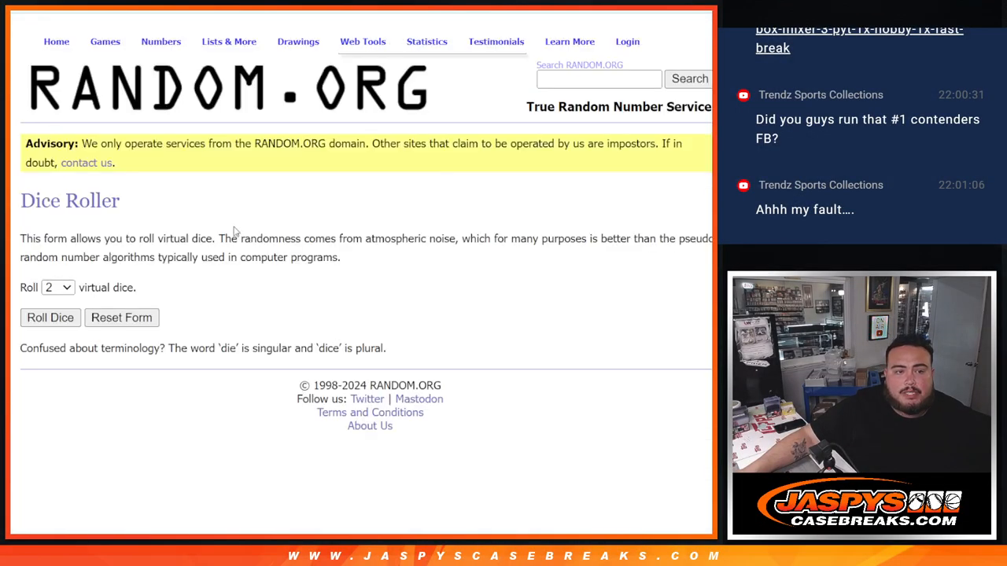
Reshuffle the participant names and highlight entries 1–6 as giveaway winners
left_click(49, 317)
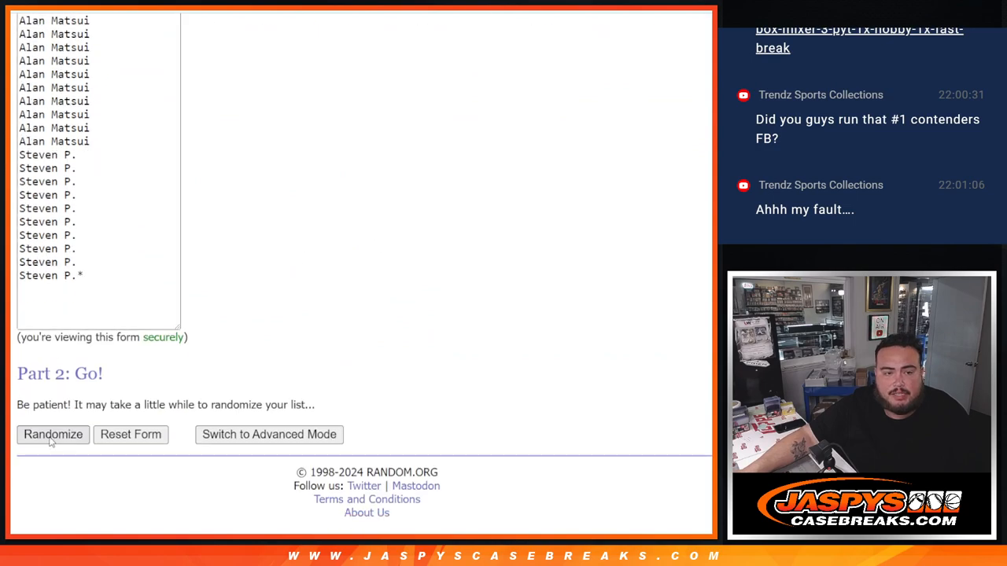
left_click(53, 434)
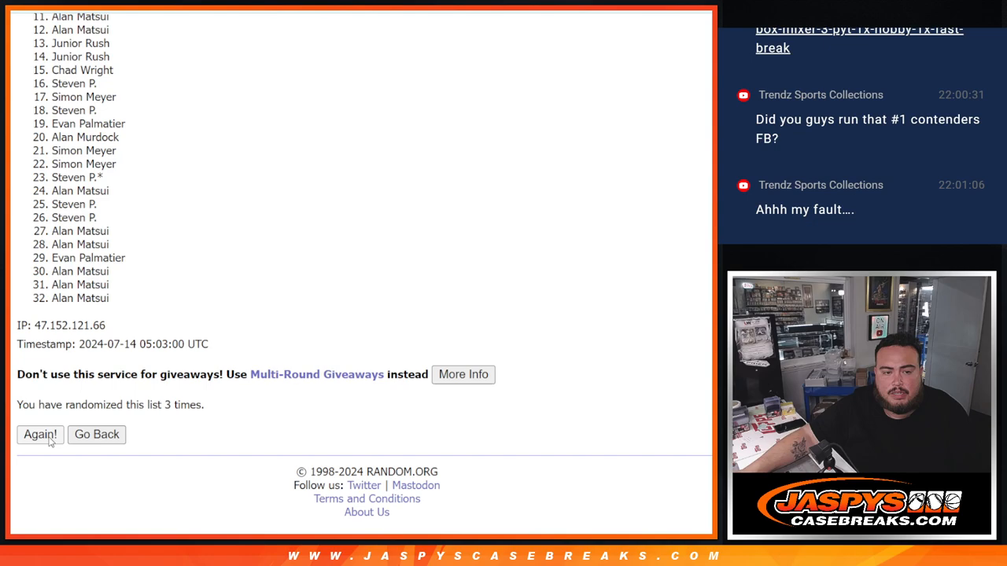
left_click(40, 434)
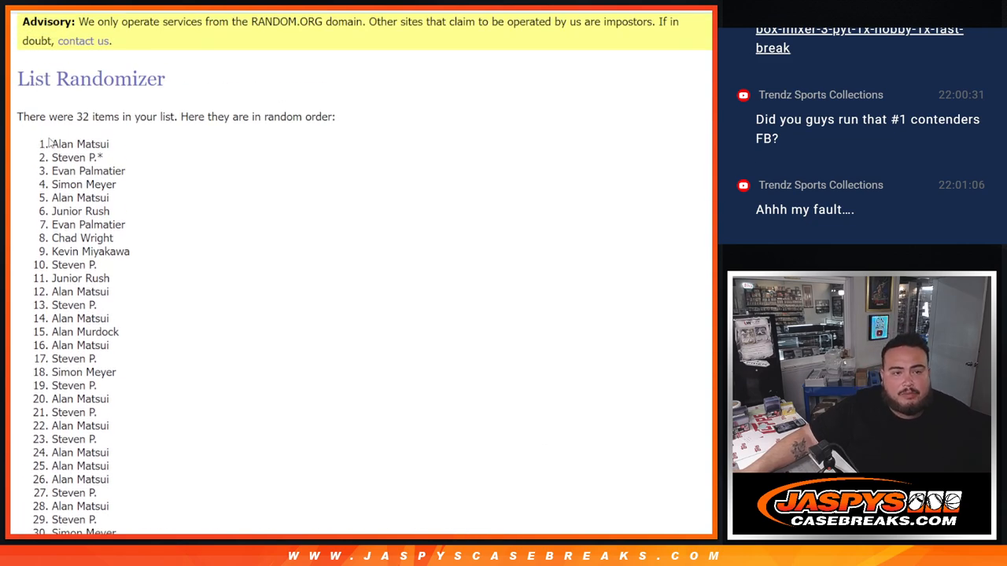
left_click_drag(52, 144, 110, 210)
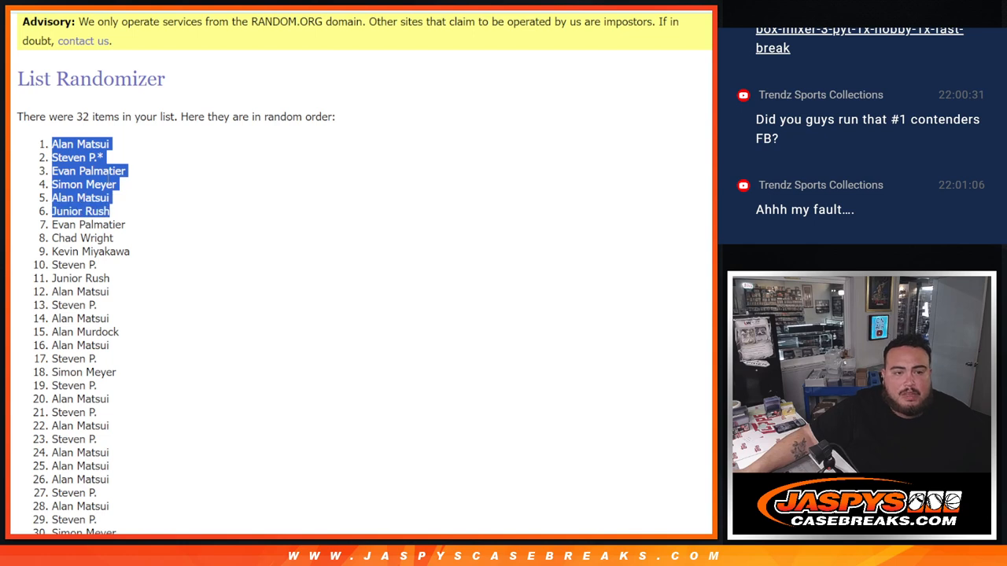
scroll("down", 3)
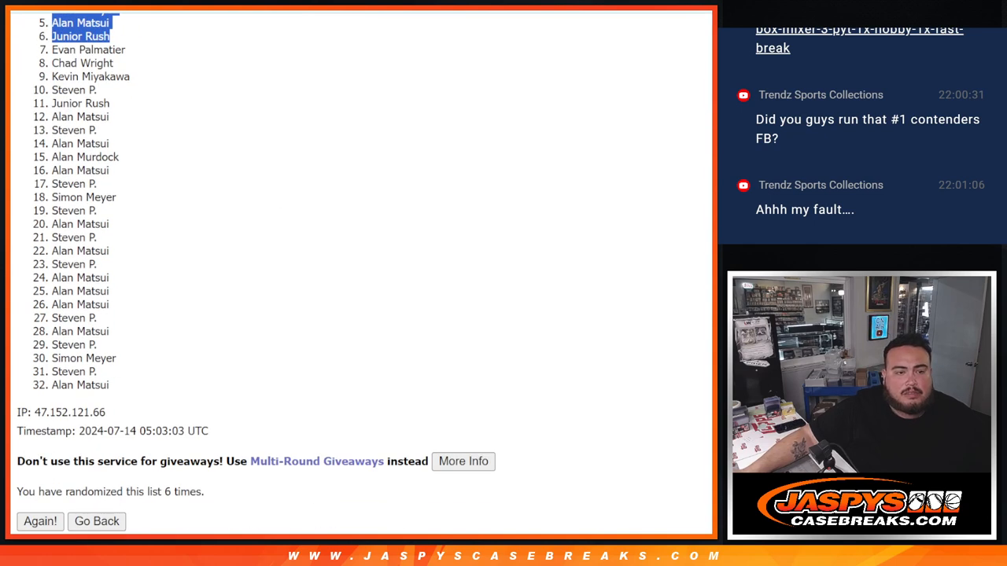